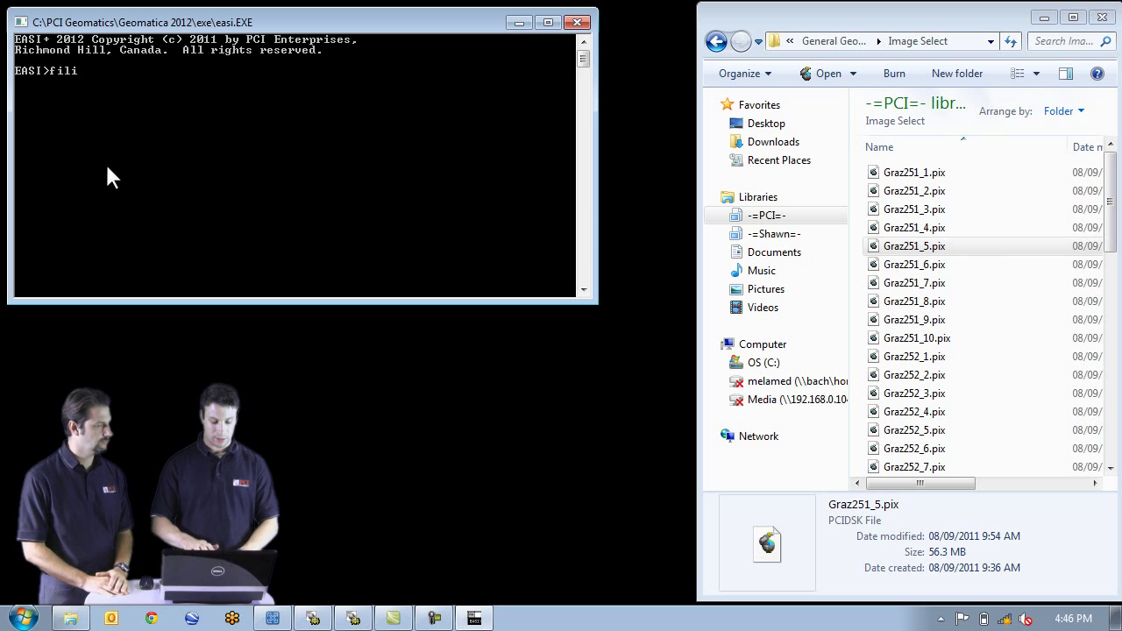
- Set fili to the Graz251_5.pix path and list the FEXPORT parameters with fexp
{"action": "type", "text": "="}
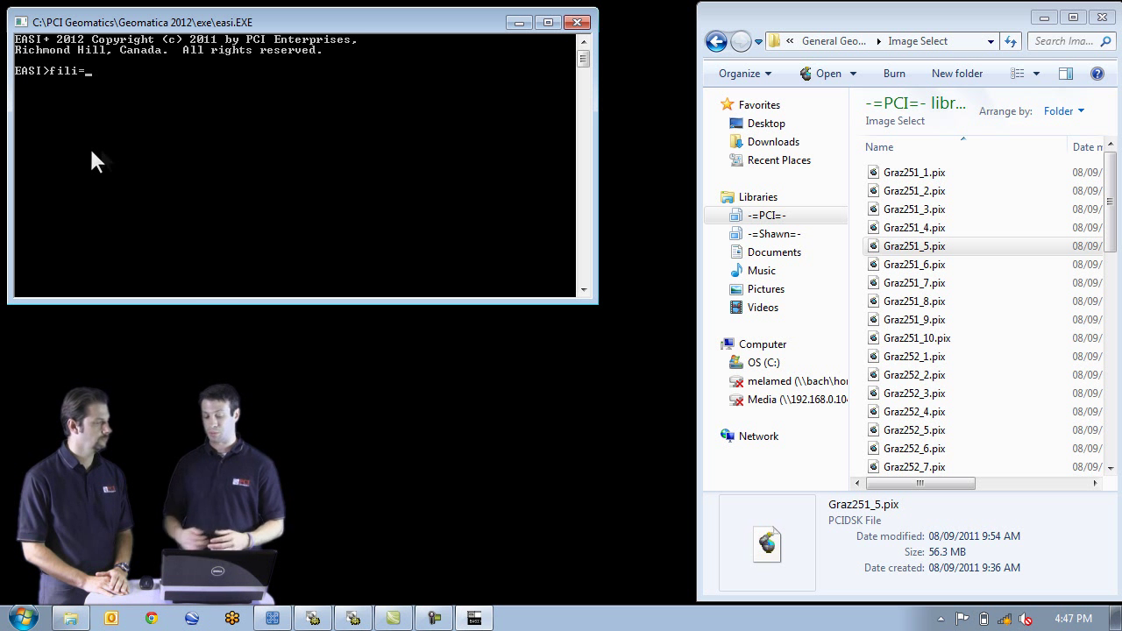
{"action": "left_click", "coordinate": [901, 251]}
{"action": "type", "text": "s"}
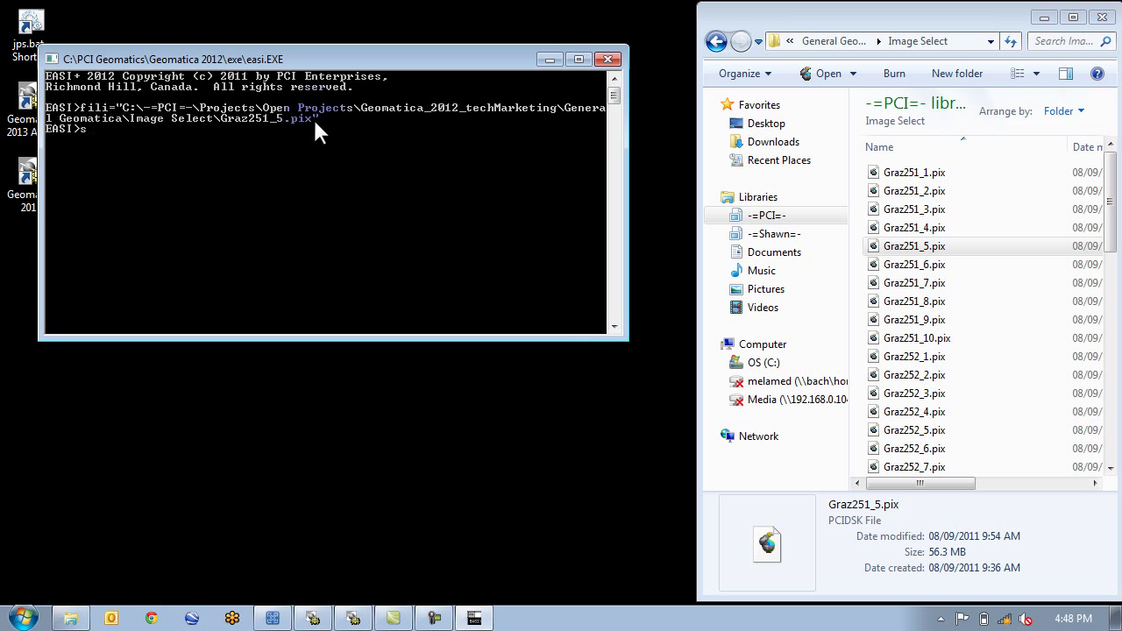
{"action": "type", "text": "fexp"}
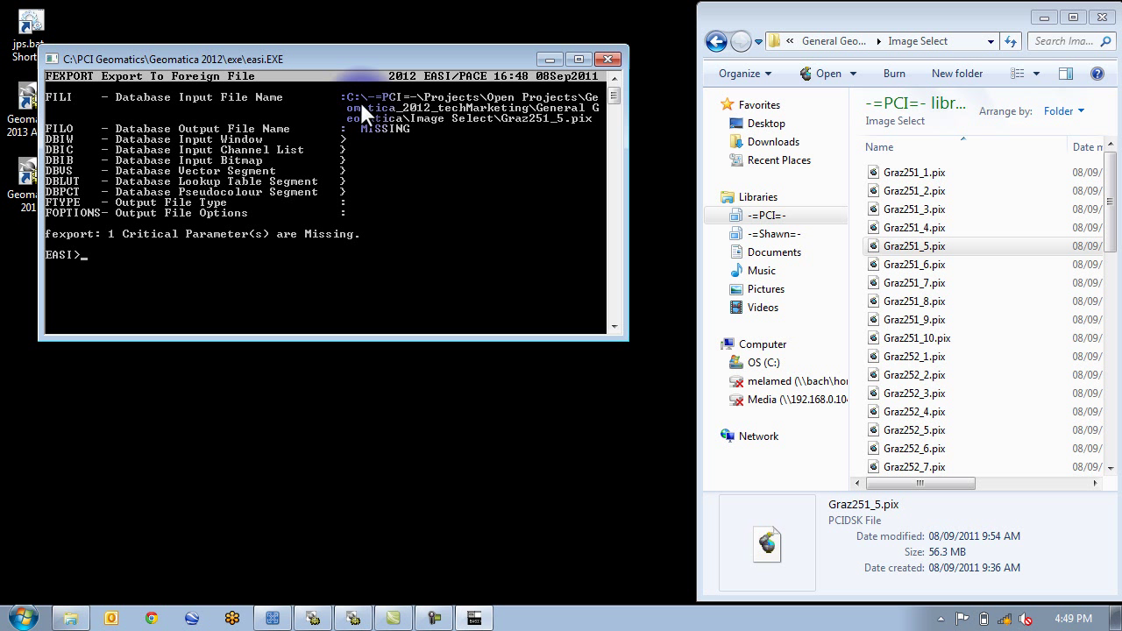
- Create a new folder named output inside the General Geomatica folder
{"action": "left_click", "coordinate": [715, 41]}
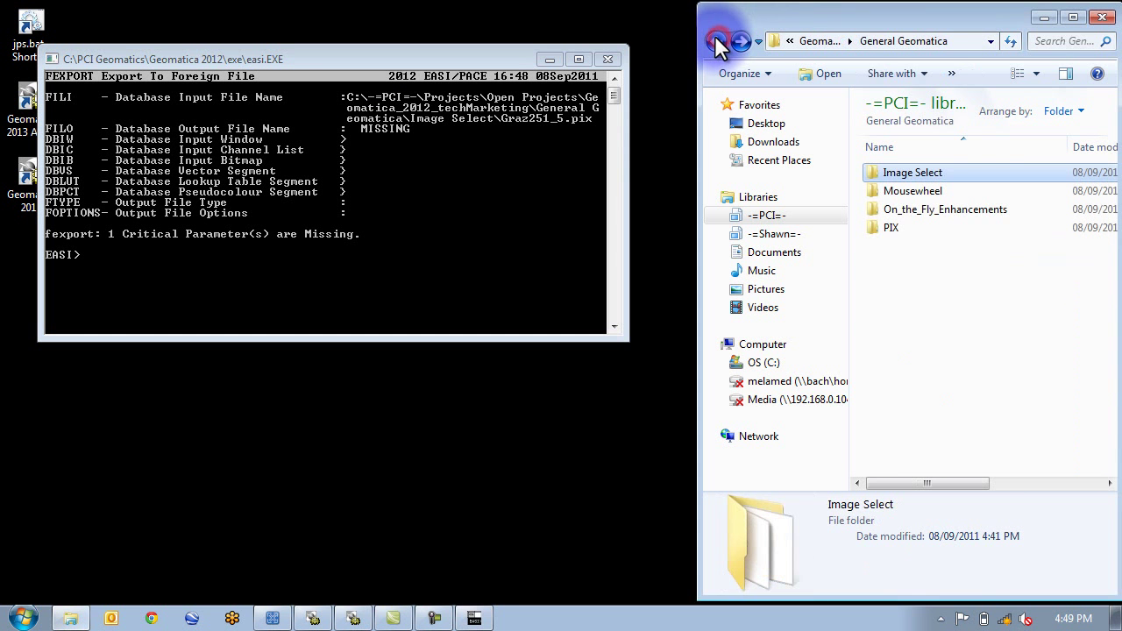
{"action": "right_click", "coordinate": [894, 259]}
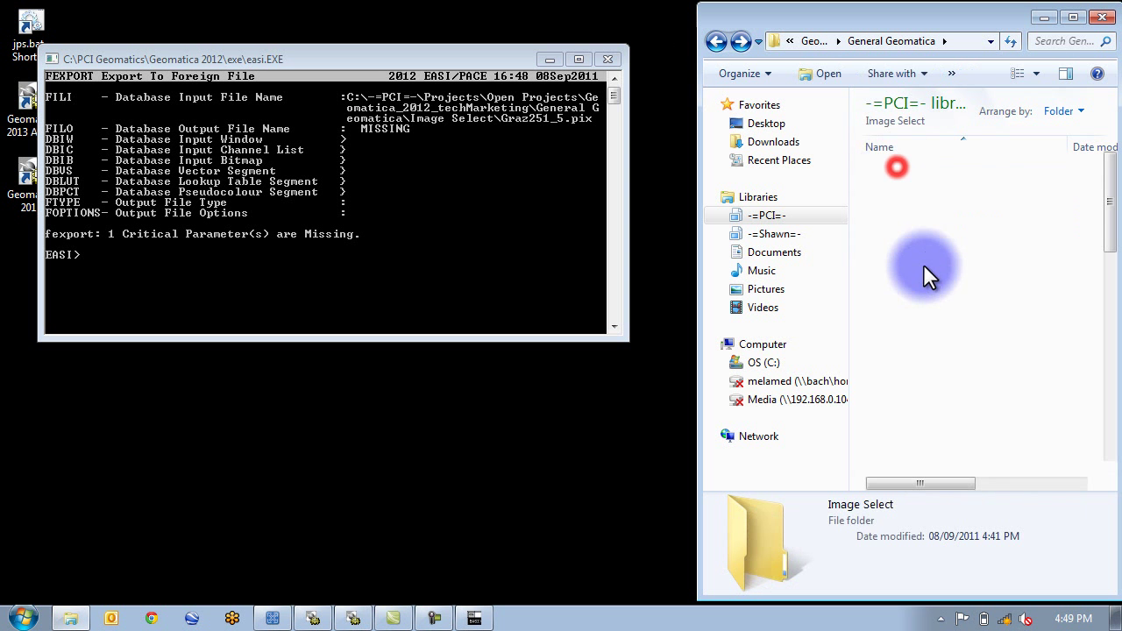
{"action": "right_click", "coordinate": [924, 267]}
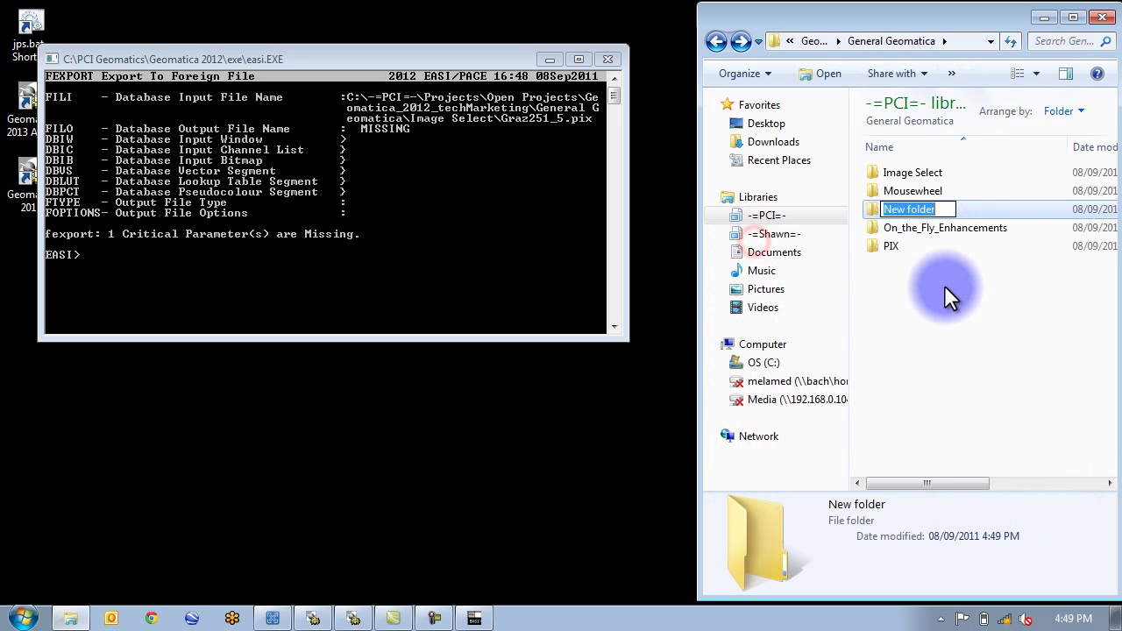
{"action": "type", "text": "output"}
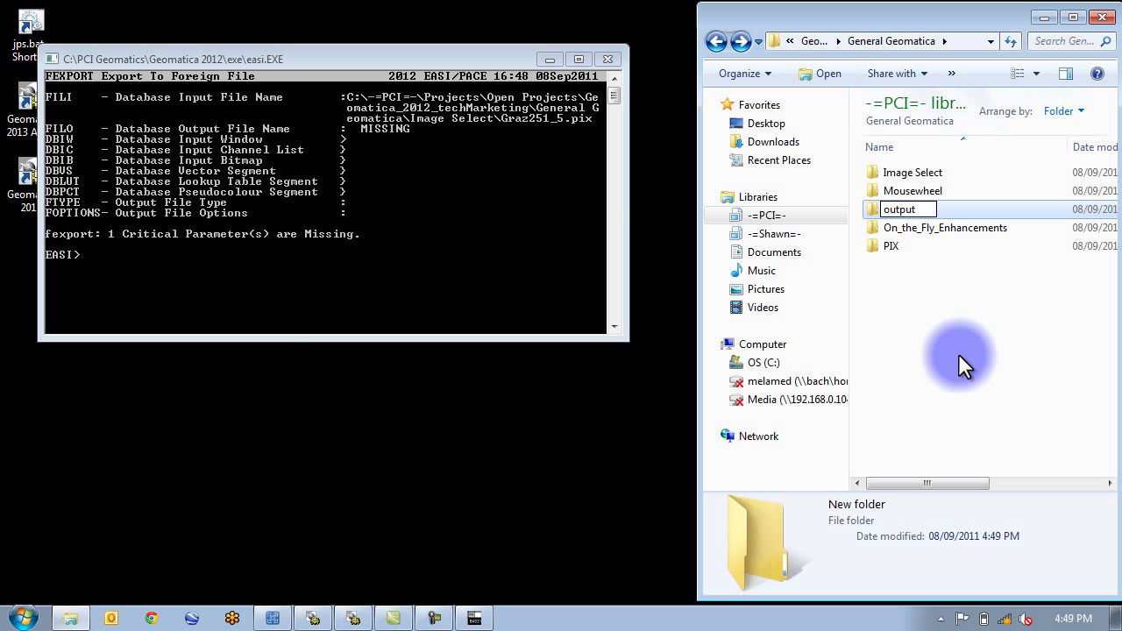
- Set filo to an export path inside the new output folder
{"action": "type", "text": "filo=\"C:\\-=PCI=-\\Projects\\Open Projects\\Geomatica_2012_techMarketing\\General Geomatica\\output\""}
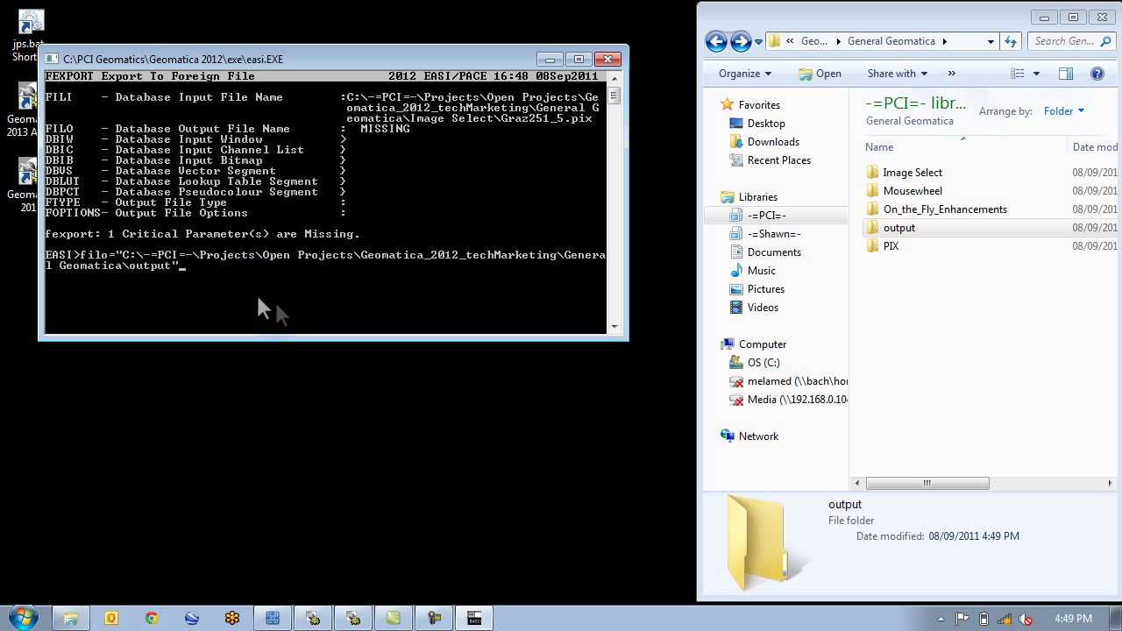
{"action": "mouse_move", "coordinate": [247, 298]}
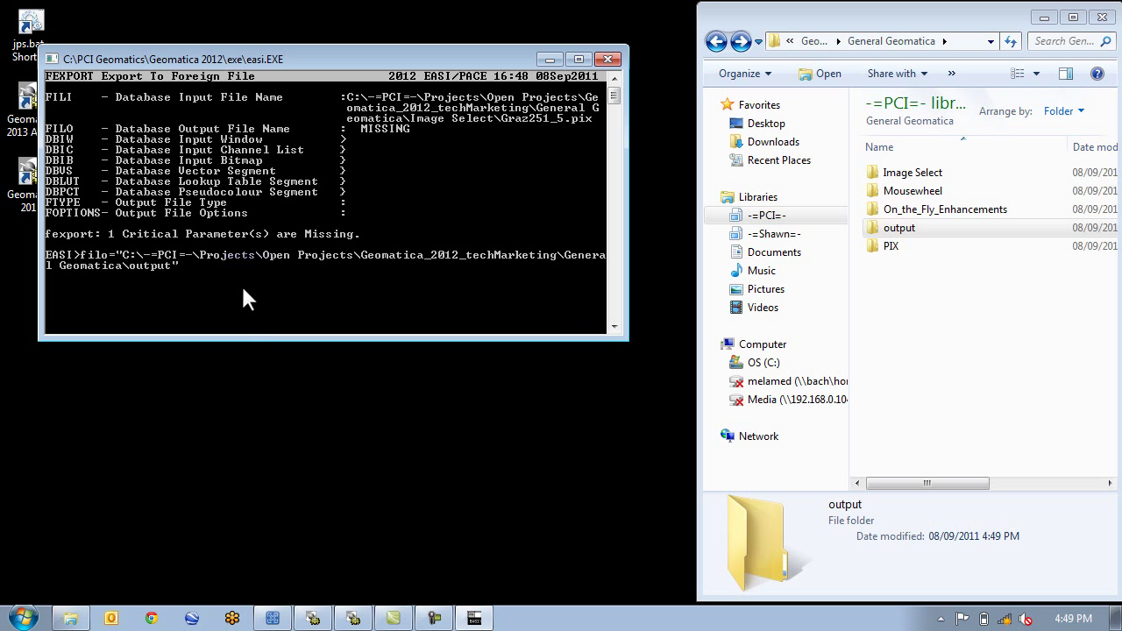
{"action": "type", "text": "\\fi"}
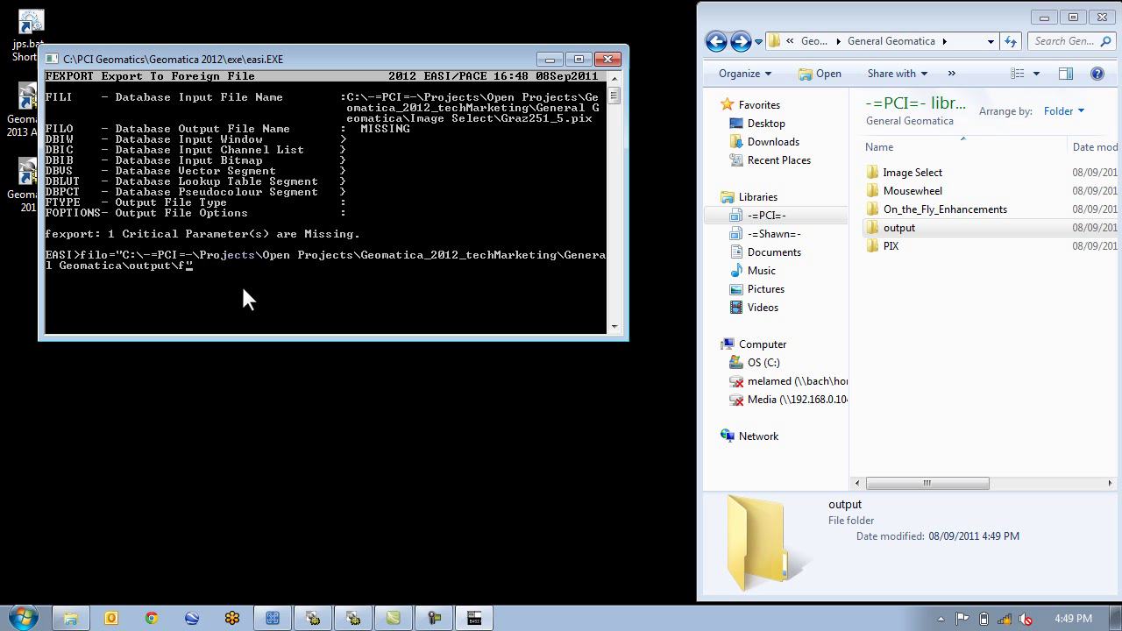
{"action": "type", "text": "output"}
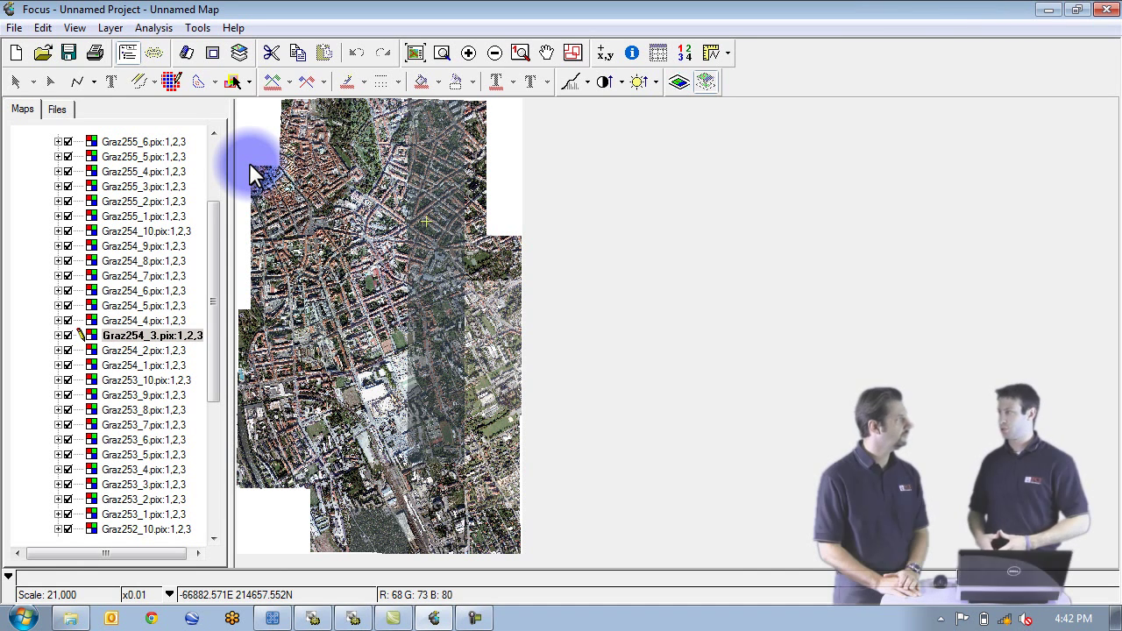
{"action": "mouse_move", "coordinate": [307, 138]}
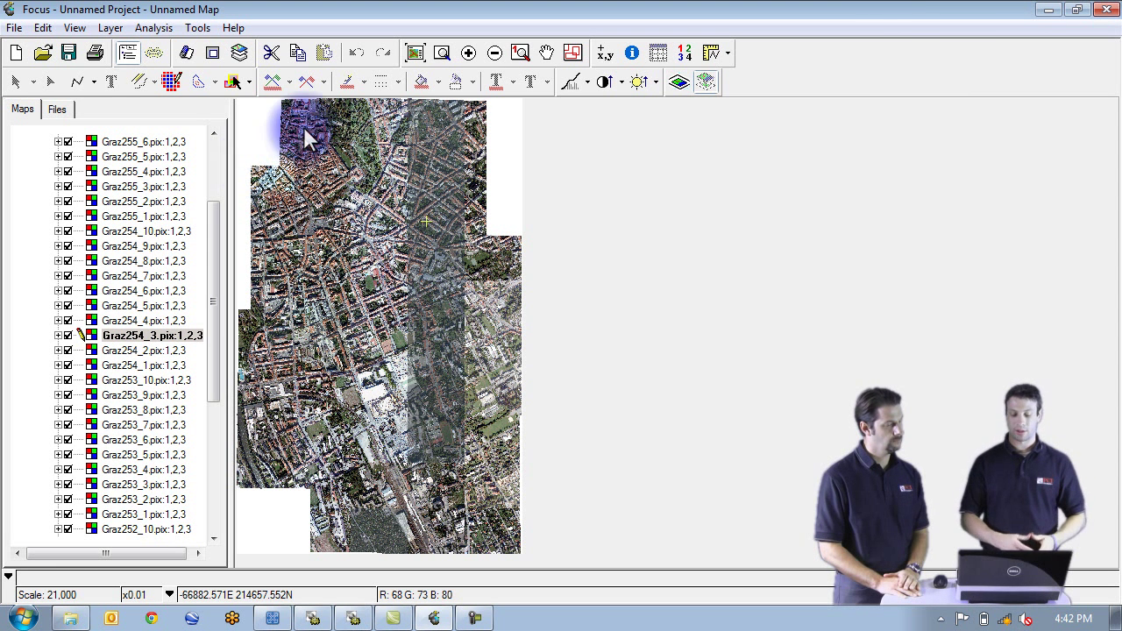
{"action": "mouse_move", "coordinate": [361, 158]}
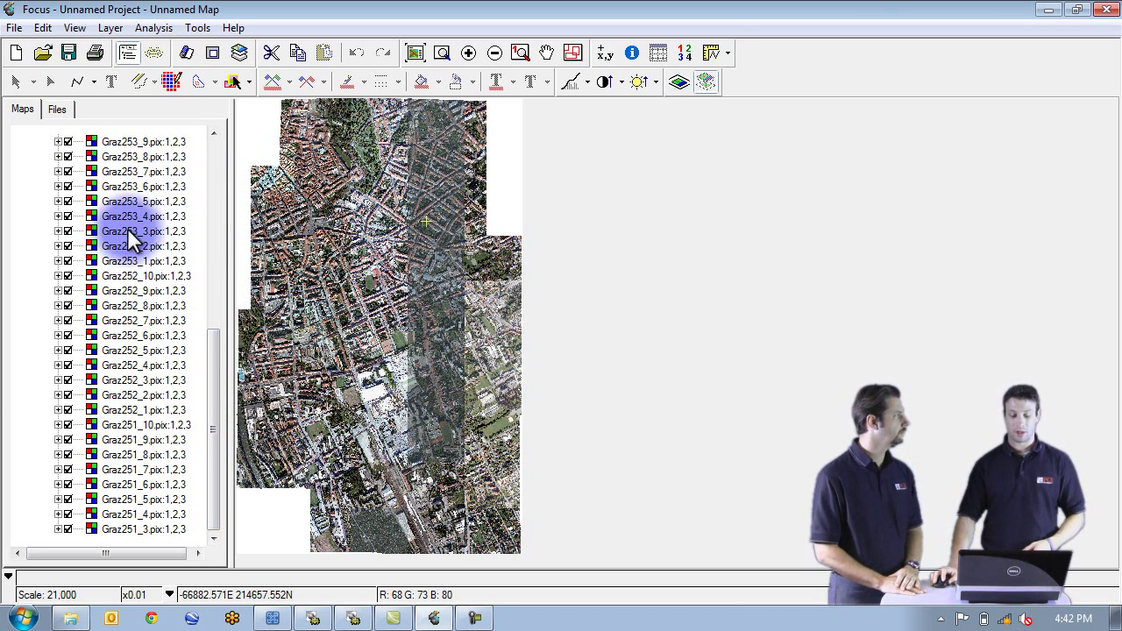
- View the loaded Graz tile layers in the Maps tree and locate the Map Layer Selection button
{"action": "left_click", "coordinate": [129, 246]}
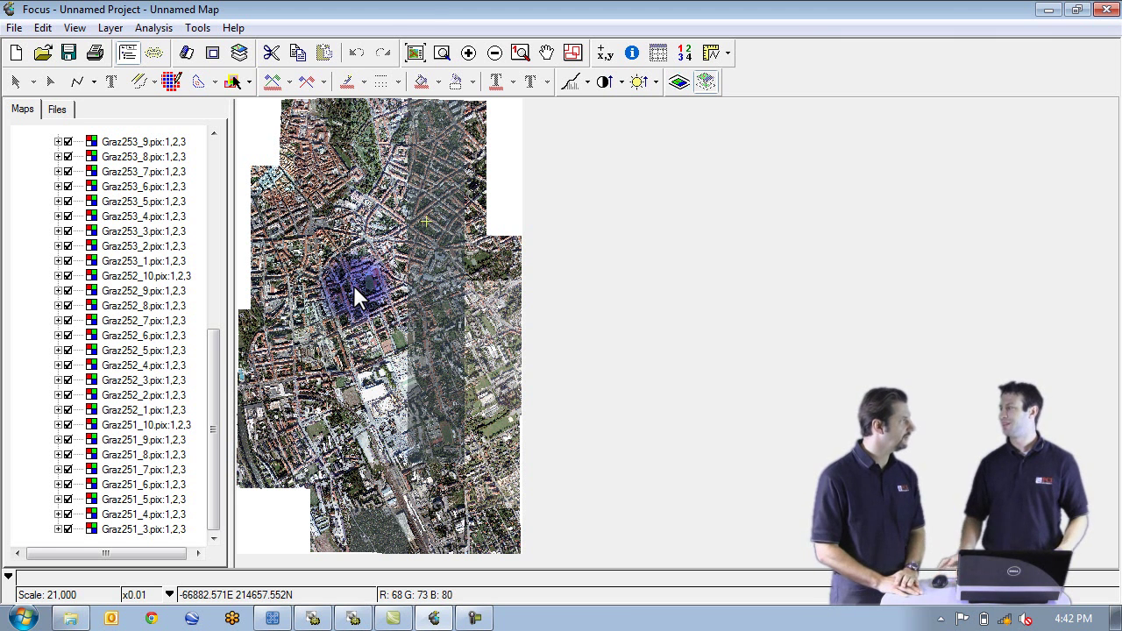
{"action": "left_click", "coordinate": [230, 82]}
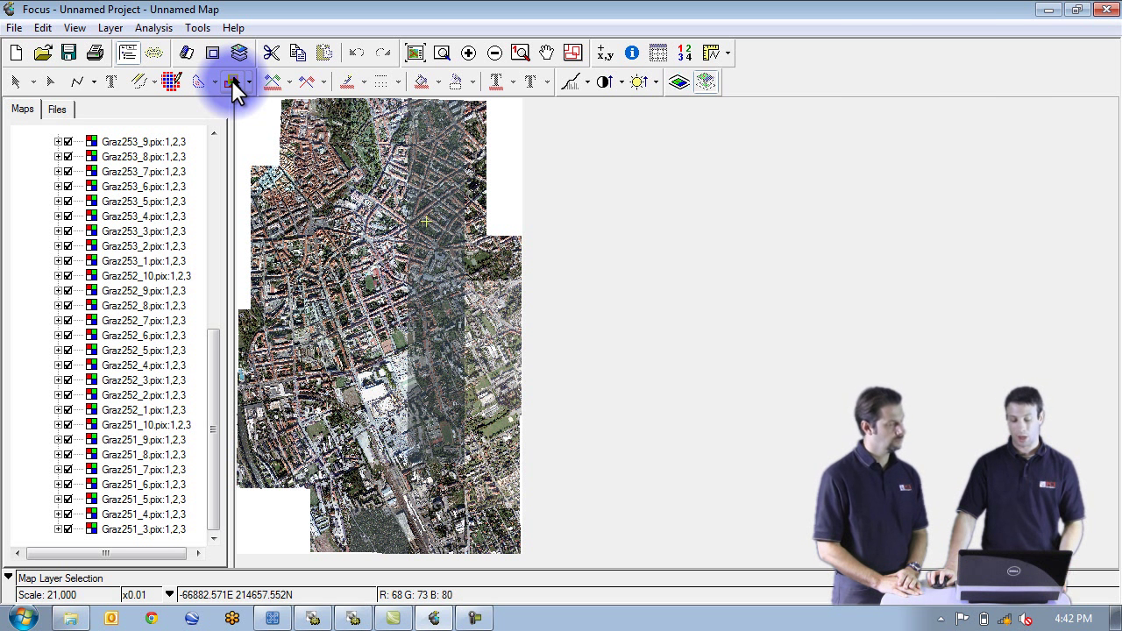
- Choose All Rasters from the Map Layer Selection dropdown to target every raster layer
{"action": "left_click", "coordinate": [243, 82]}
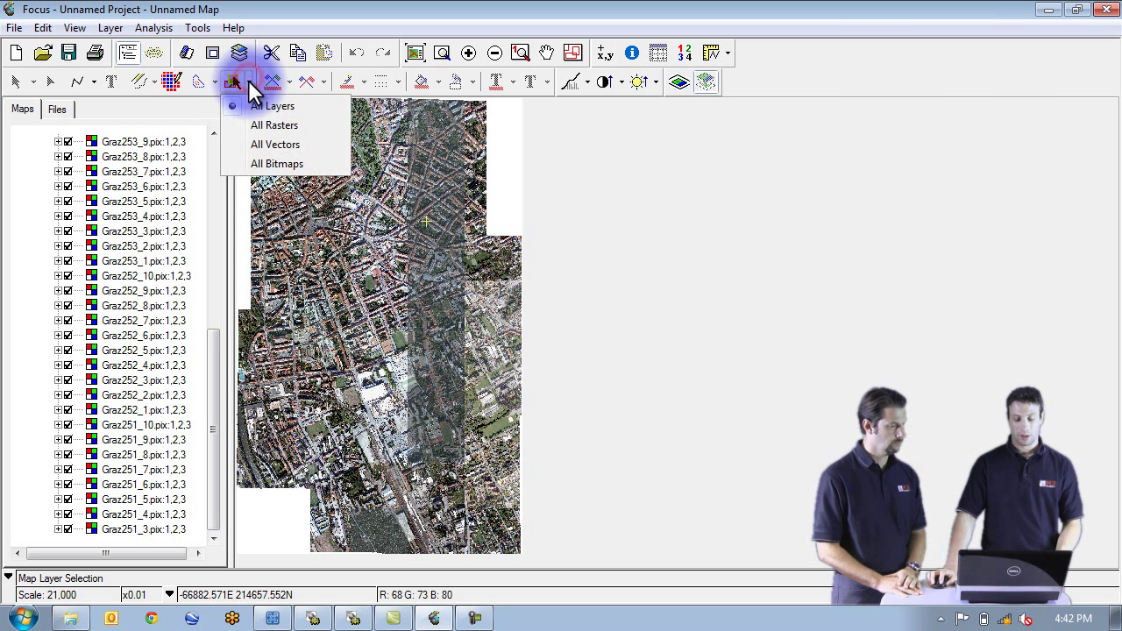
{"action": "mouse_move", "coordinate": [258, 125]}
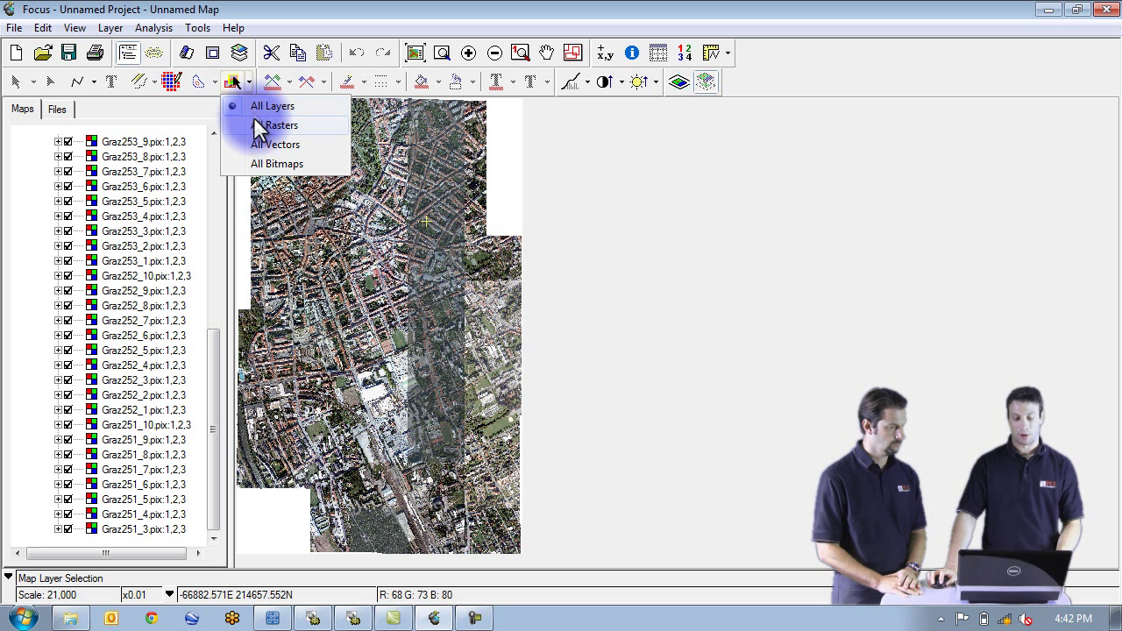
{"action": "mouse_move", "coordinate": [274, 130]}
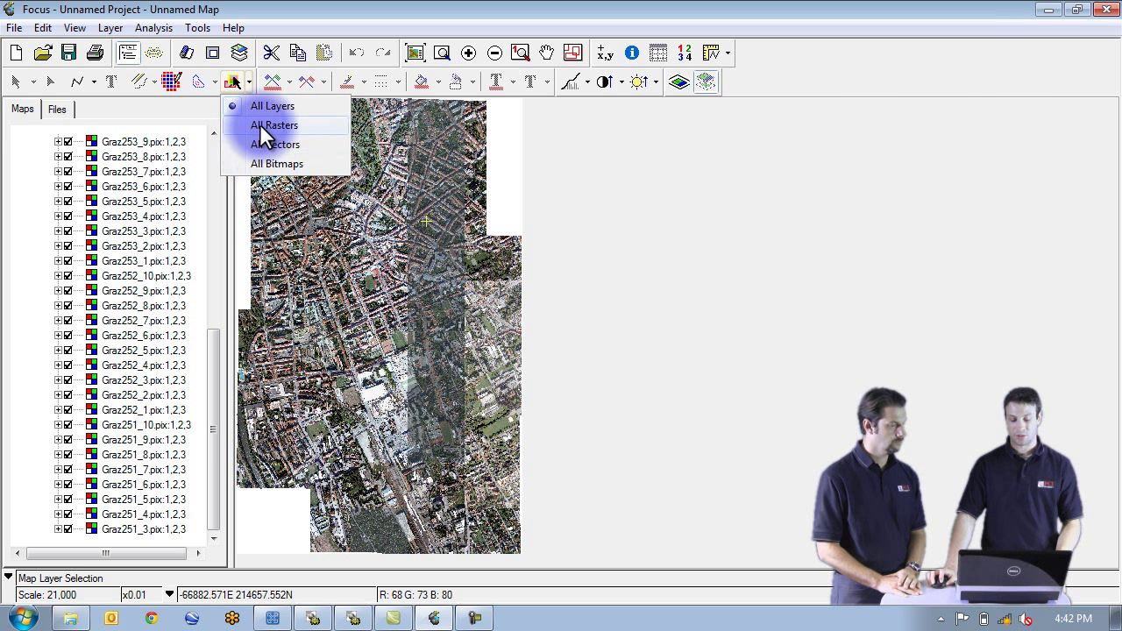
{"action": "left_click", "coordinate": [274, 125]}
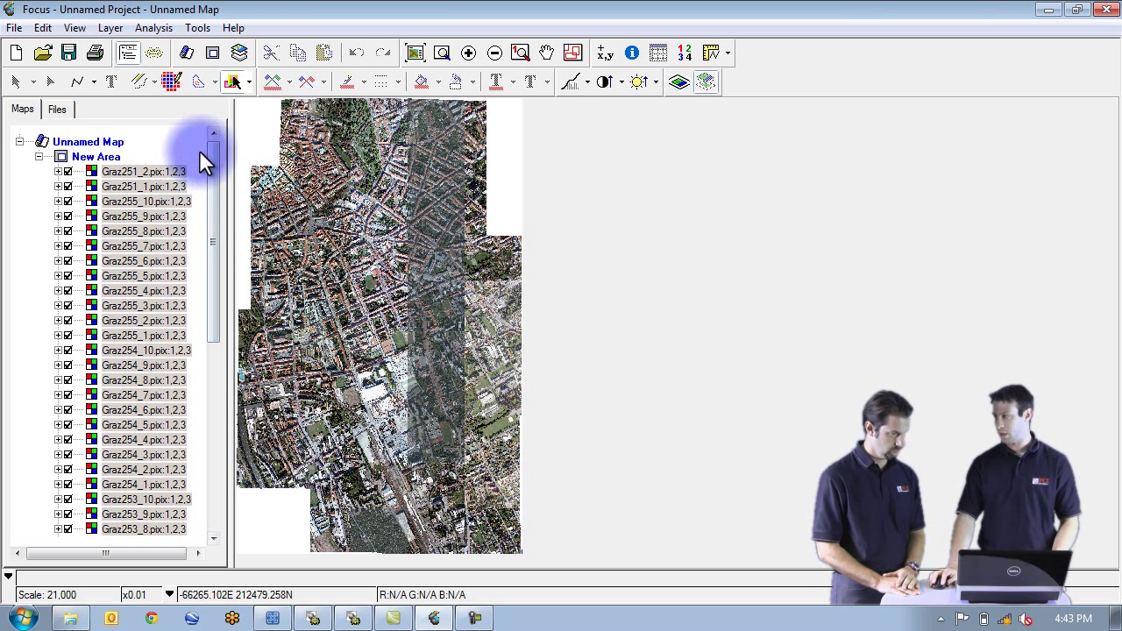
- Apply the Root enhancement from the Enhancements dropdown to the selected rasters
{"action": "left_click", "coordinate": [567, 80]}
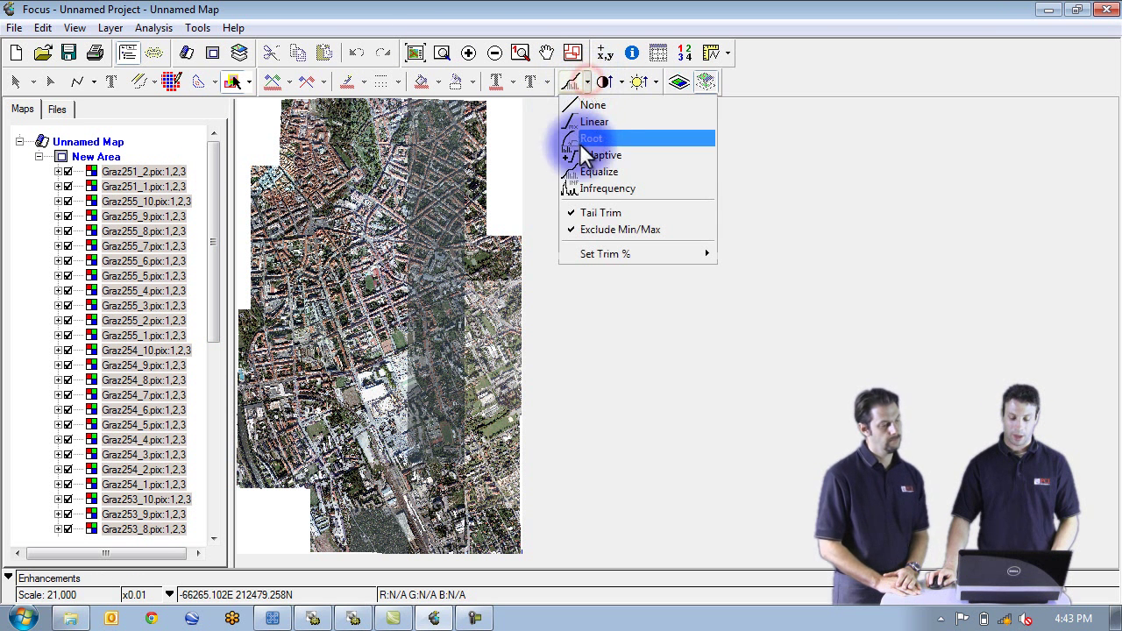
{"action": "left_click", "coordinate": [592, 137]}
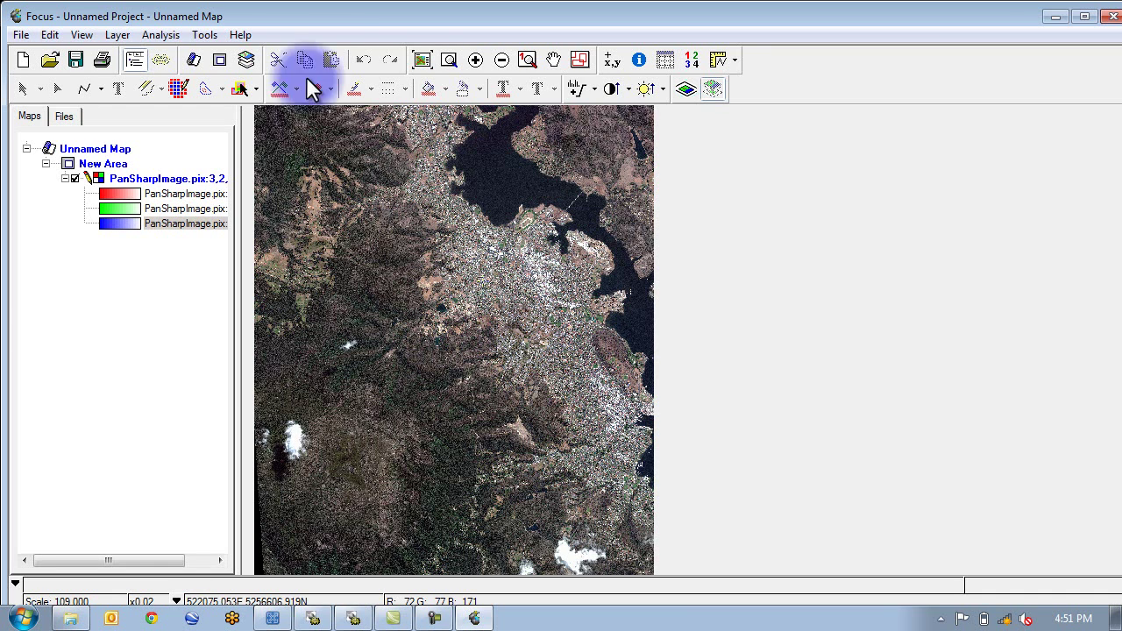
- Open the Tools menu over the PanSharpImage map
{"action": "left_click", "coordinate": [204, 35]}
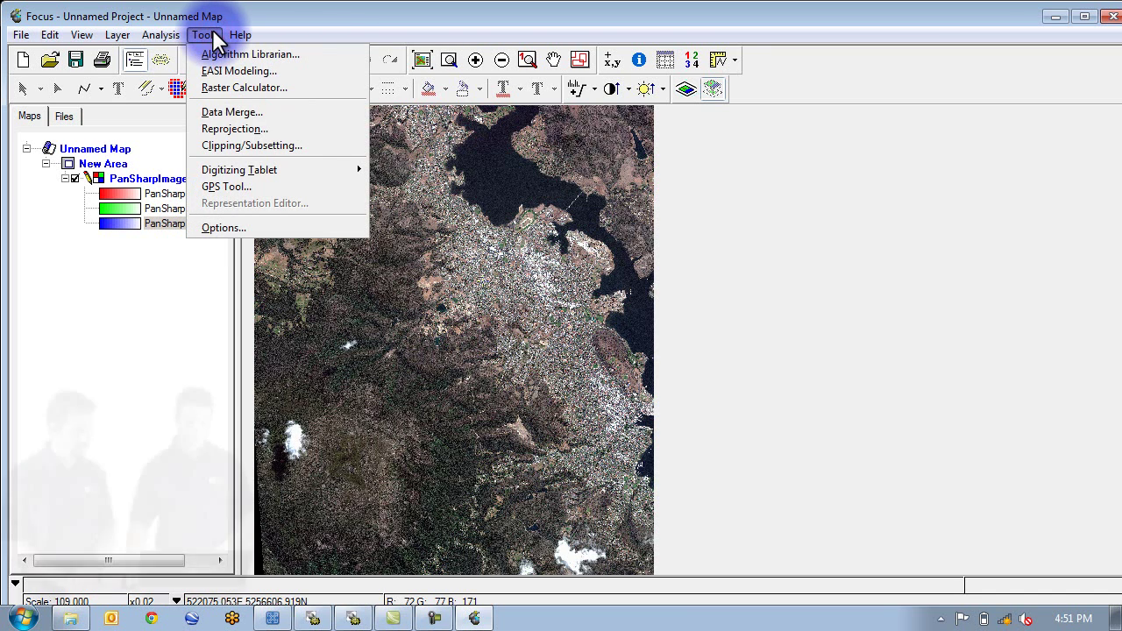
{"action": "mouse_move", "coordinate": [232, 62]}
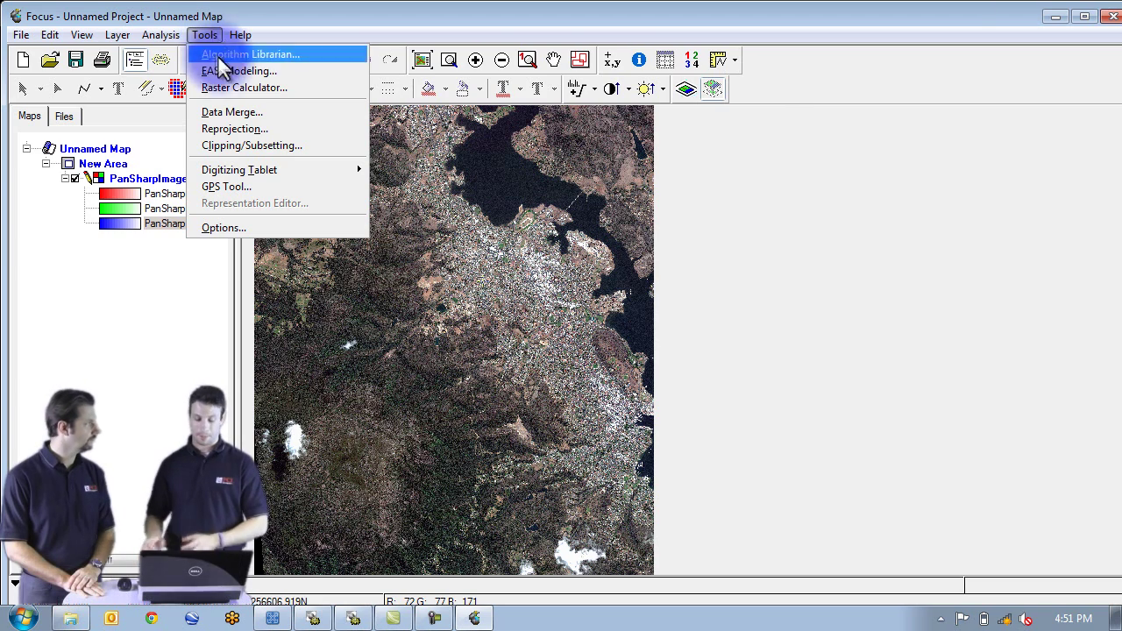
- In Options > Layers keep Auto re-enhance grayscale and RGB layers checked and confirm with OK
{"action": "left_click", "coordinate": [223, 227]}
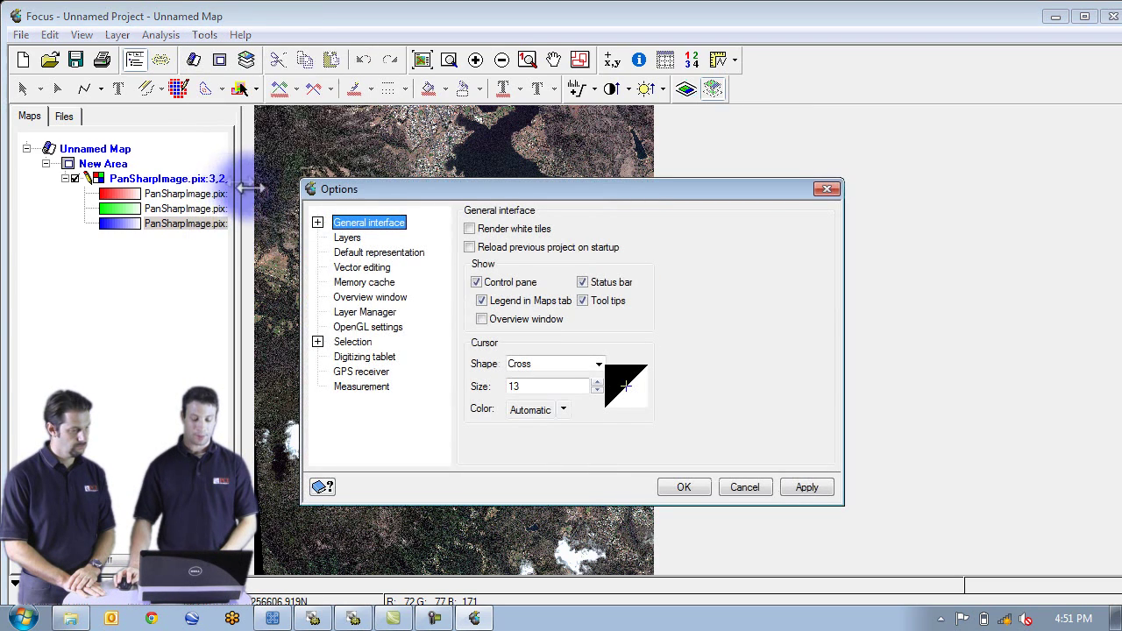
{"action": "left_click", "coordinate": [347, 237]}
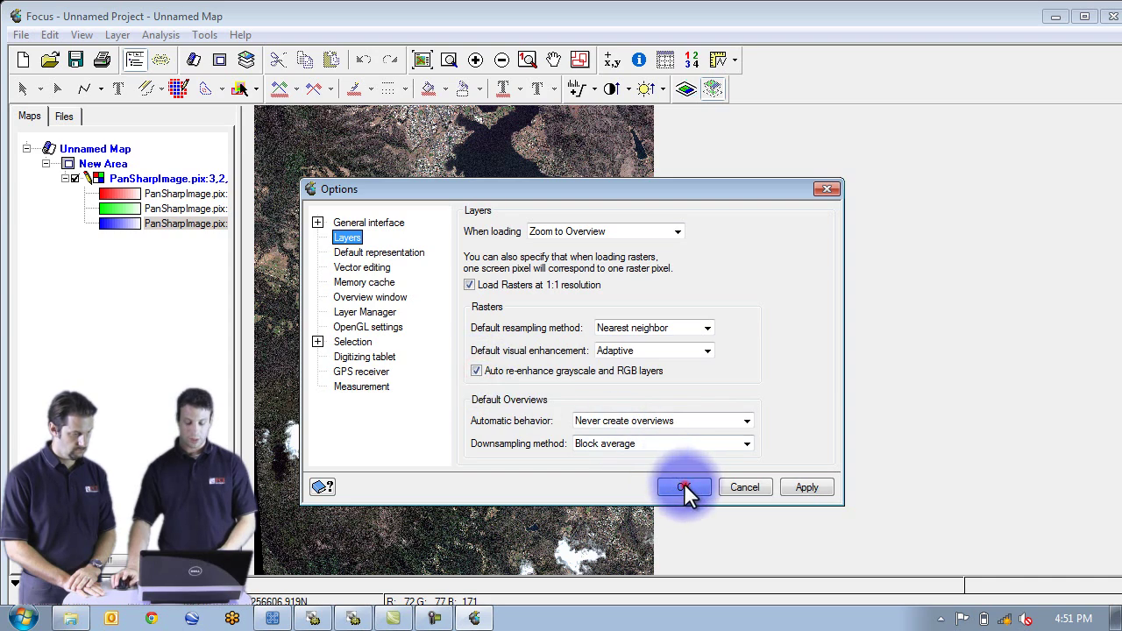
{"action": "left_click", "coordinate": [683, 486]}
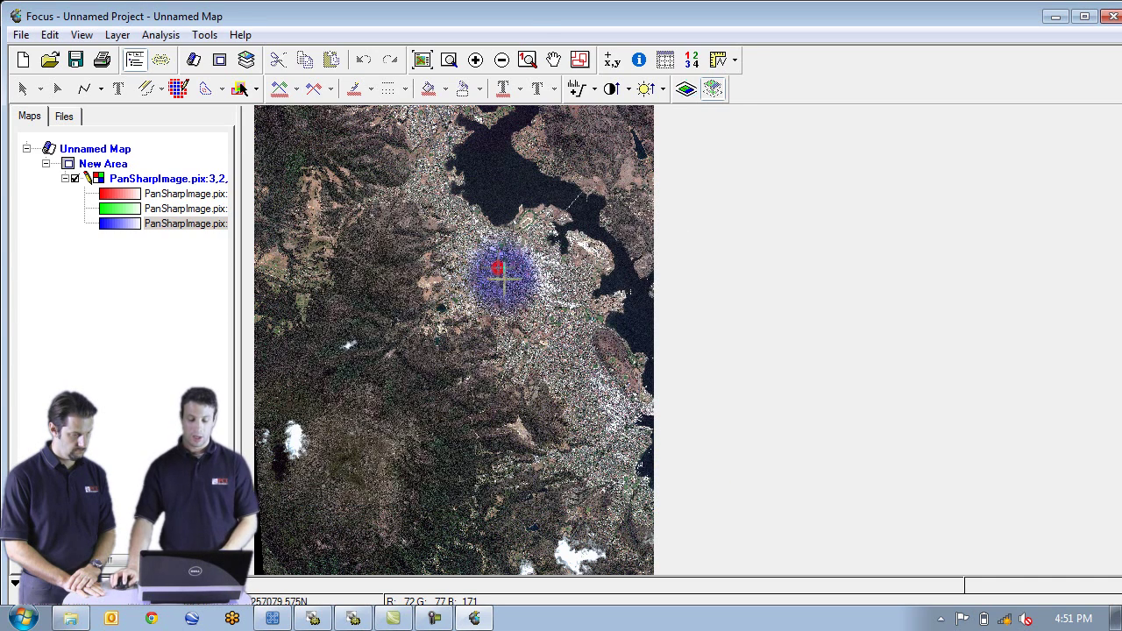
{"action": "left_click", "coordinate": [529, 60]}
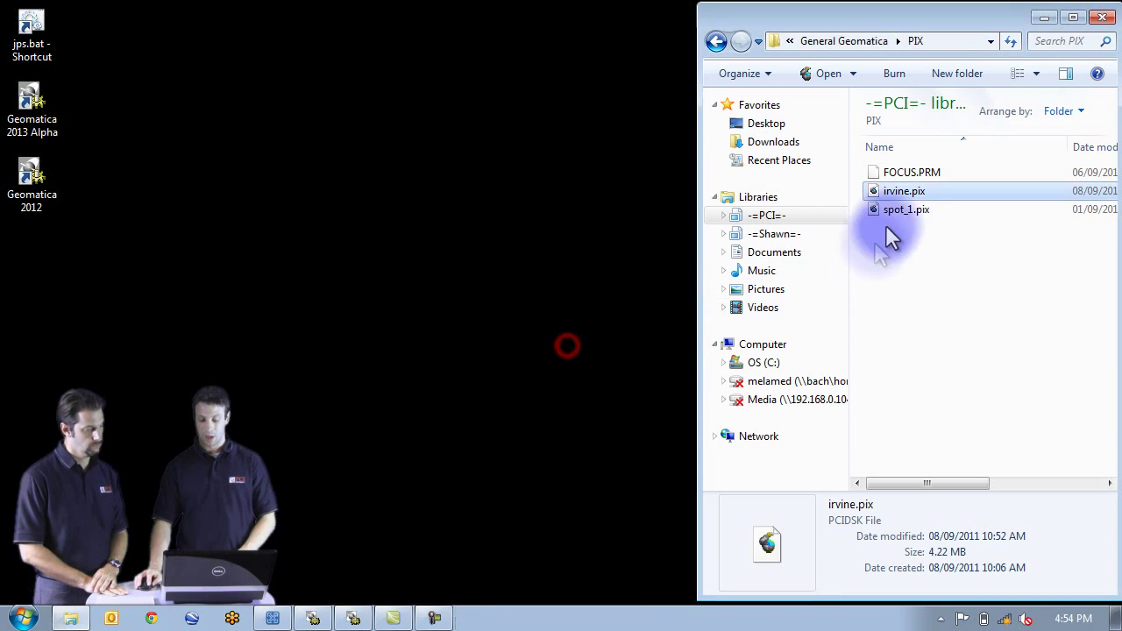
- Drag irvine.pix from the PIX folder to the desktop and open it in Focus
{"action": "left_click_drag", "start_coordinate": [904, 190], "coordinate": [295, 179]}
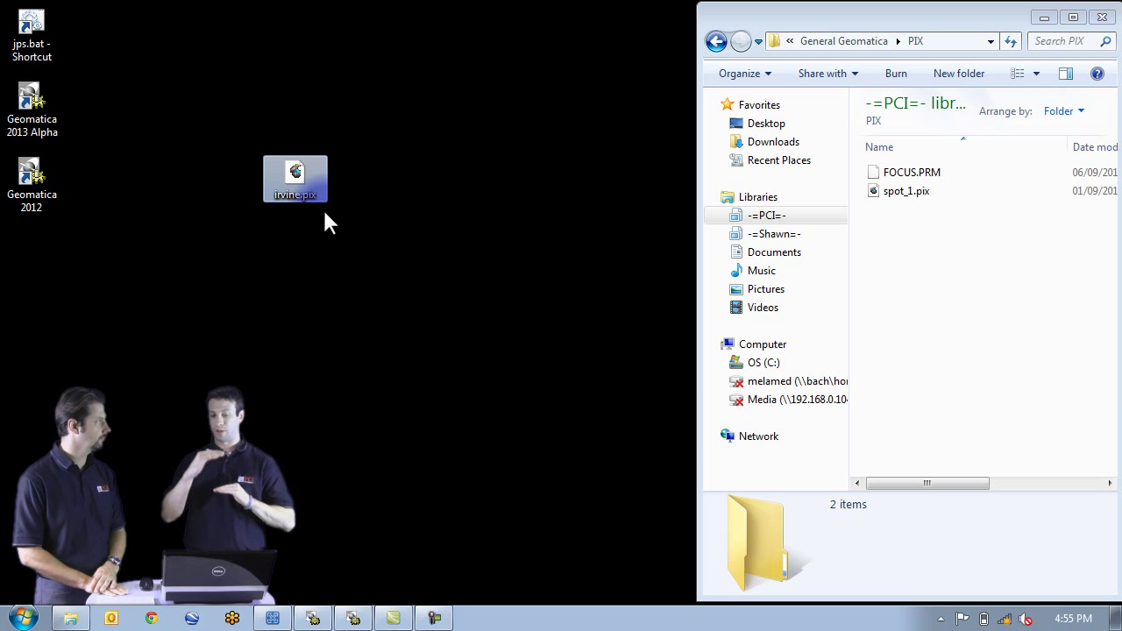
{"action": "double_click", "coordinate": [294, 178]}
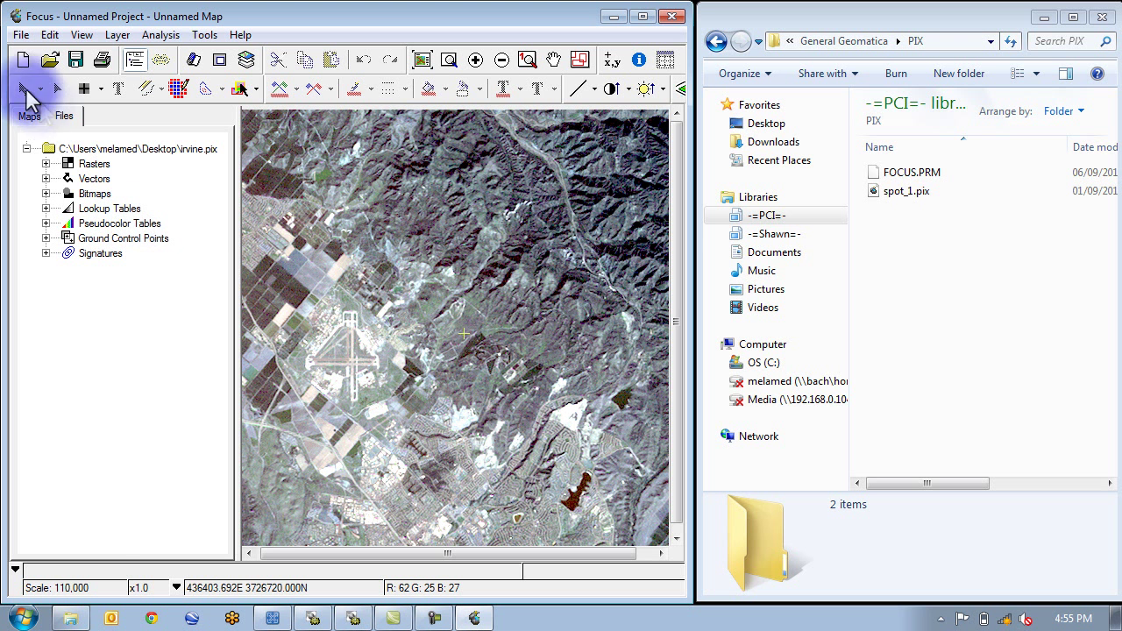
- Expand the irvine.pix Files tree to show its Rasters, Vectors and Bitmaps
{"action": "left_click", "coordinate": [47, 163]}
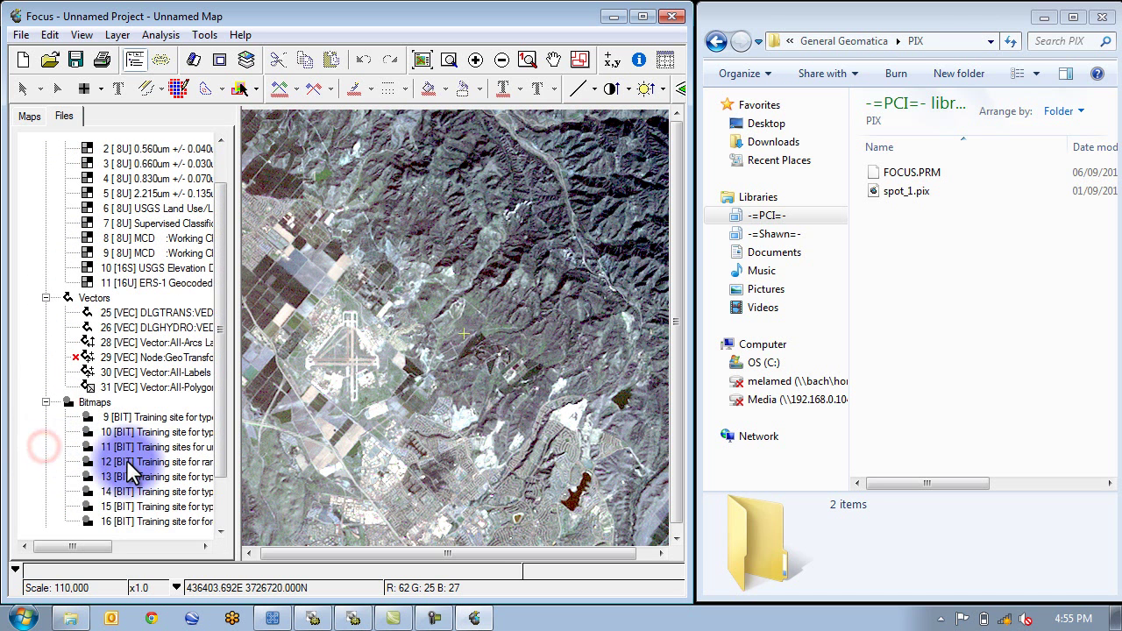
{"action": "scroll", "scroll_direction": "down", "scroll_amount": 3}
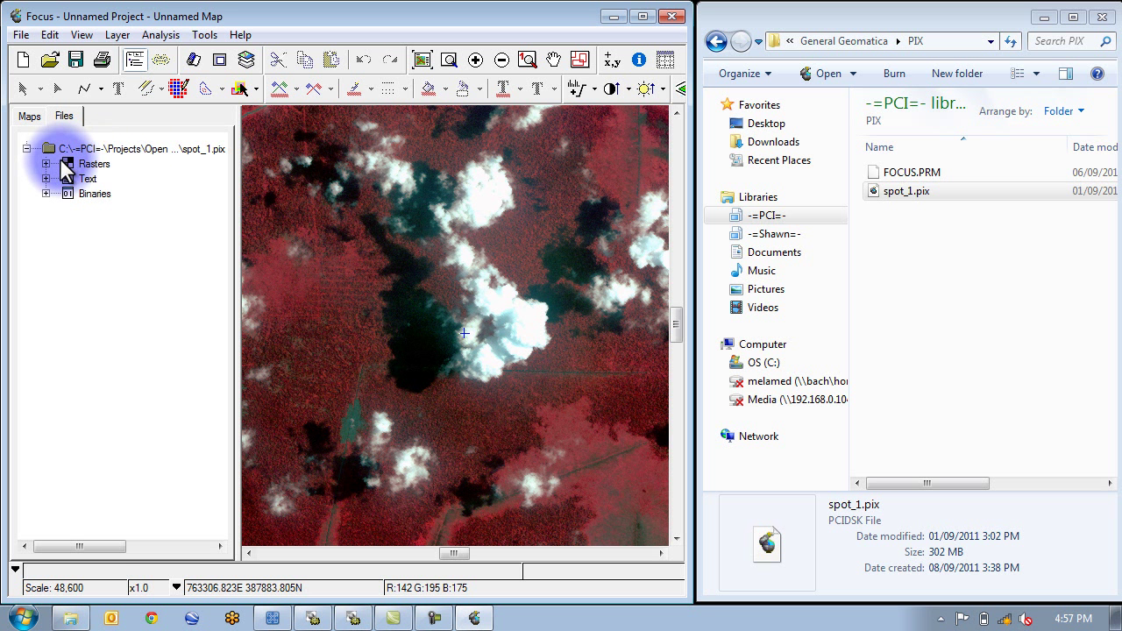
{"action": "right_click", "coordinate": [140, 147]}
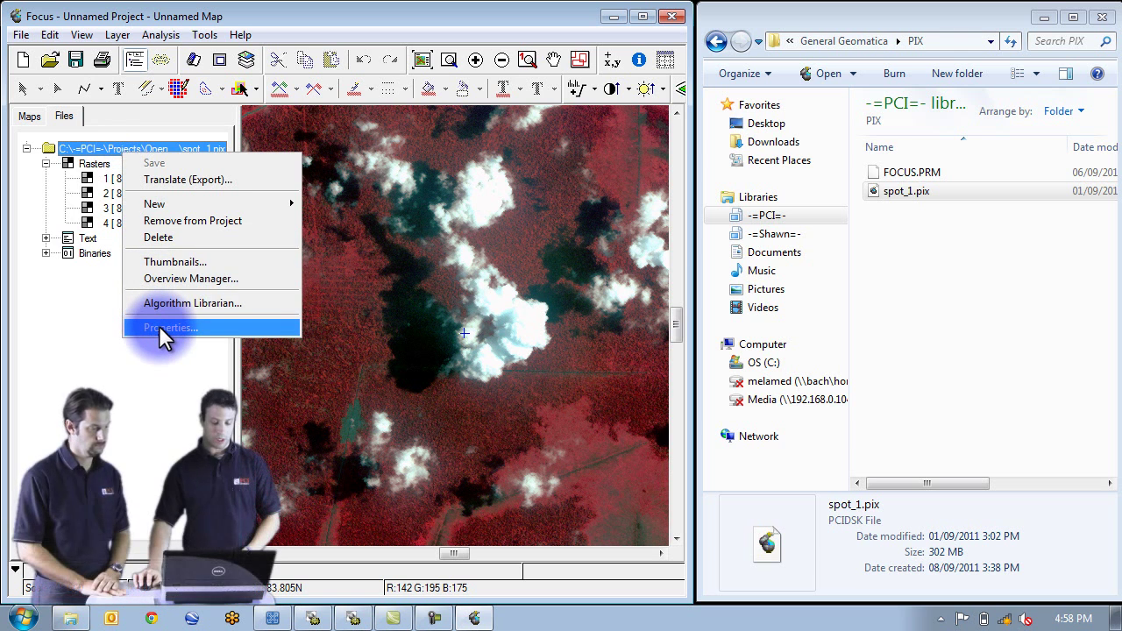
{"action": "mouse_move", "coordinate": [92, 165]}
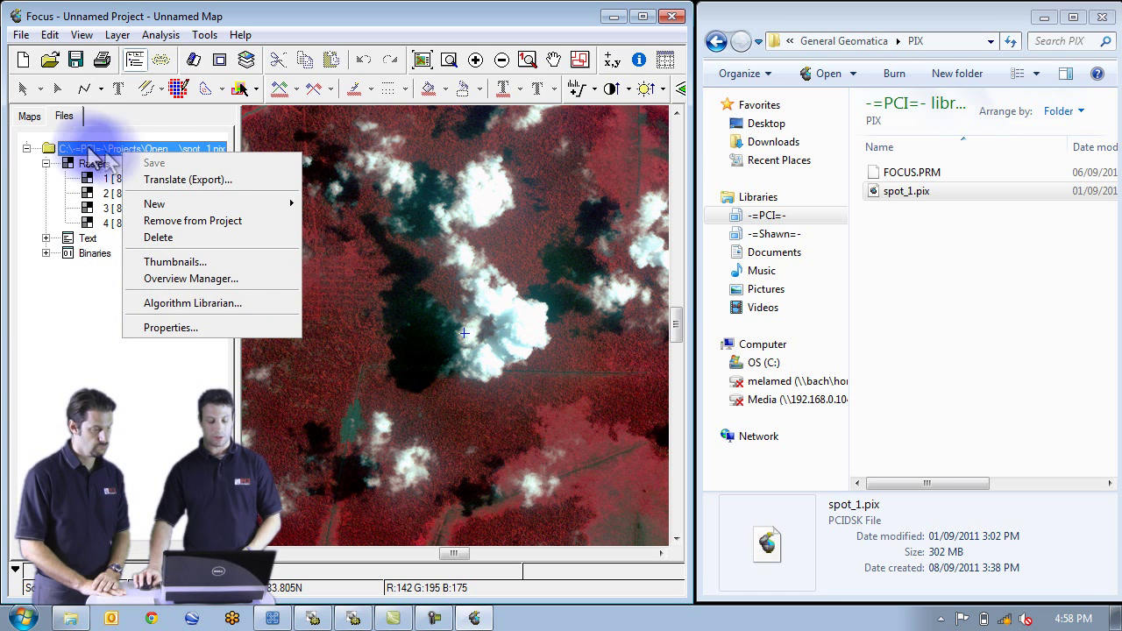
{"action": "left_click", "coordinate": [170, 327]}
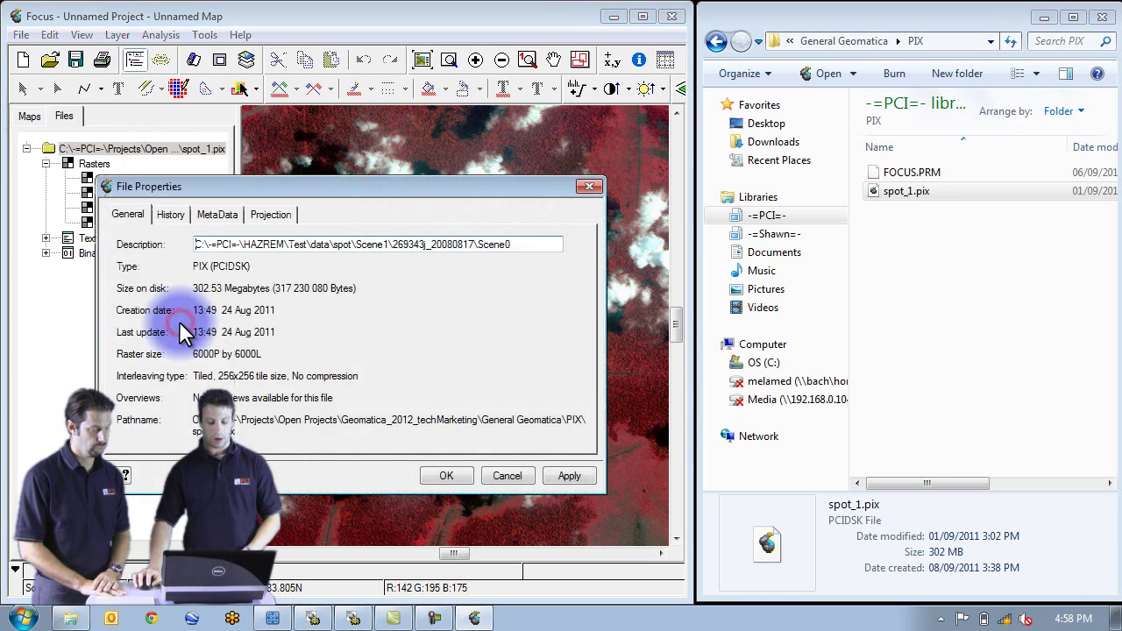
{"action": "left_click", "coordinate": [218, 214]}
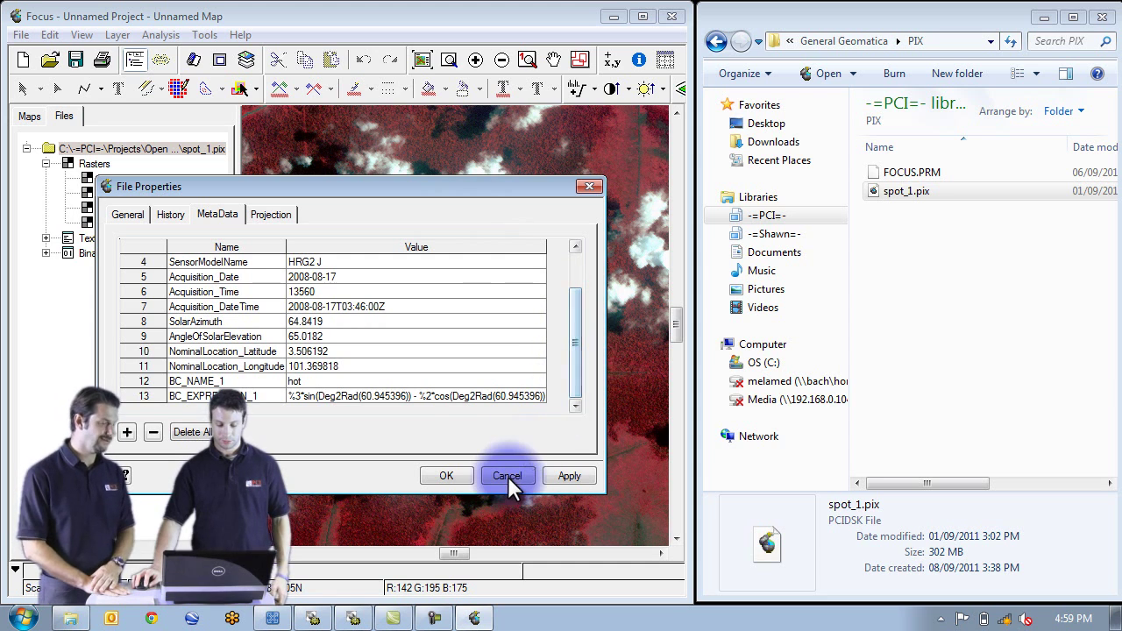
{"action": "left_click", "coordinate": [507, 475]}
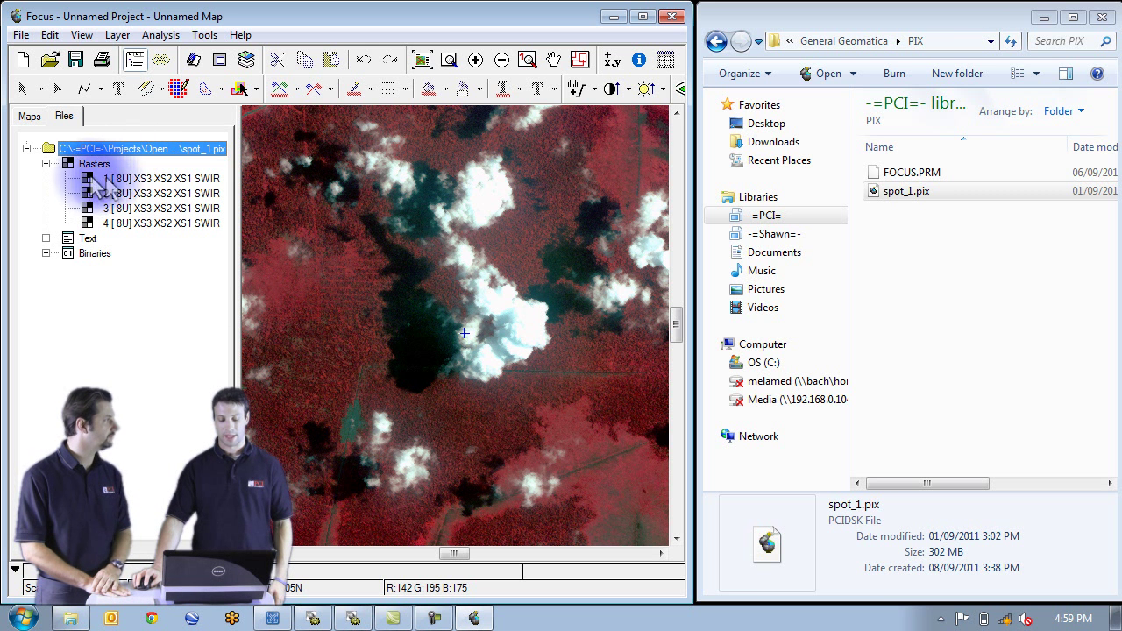
- Show the MetaData properties of raster channel 1 of spot_1.pix, including RadiometricTrans_Units
{"action": "left_click", "coordinate": [140, 178]}
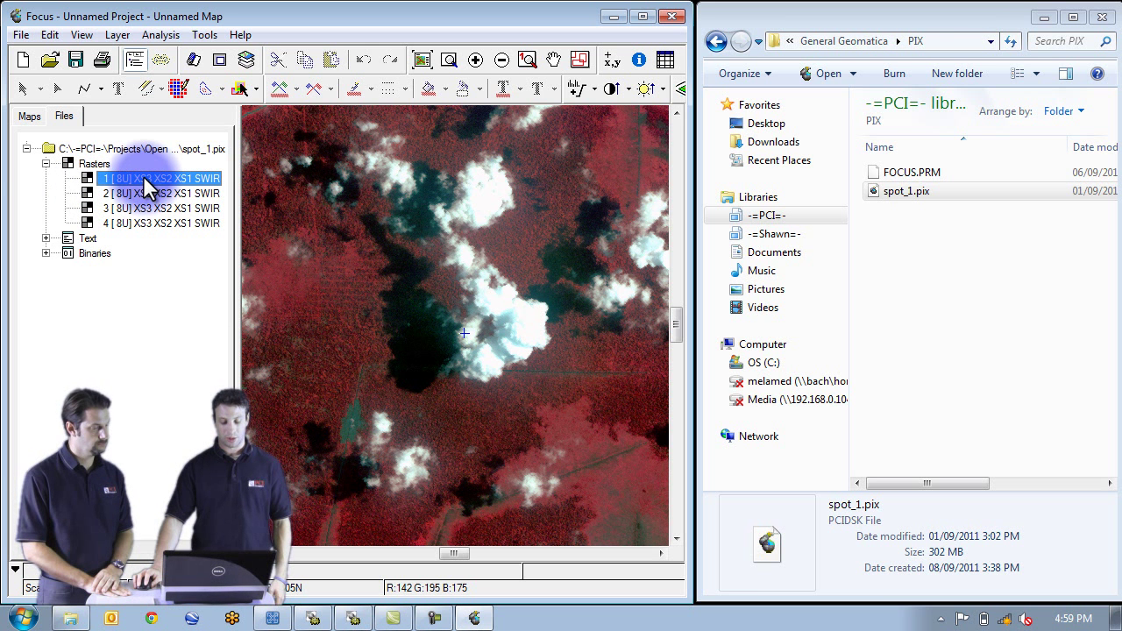
{"action": "right_click", "coordinate": [147, 179]}
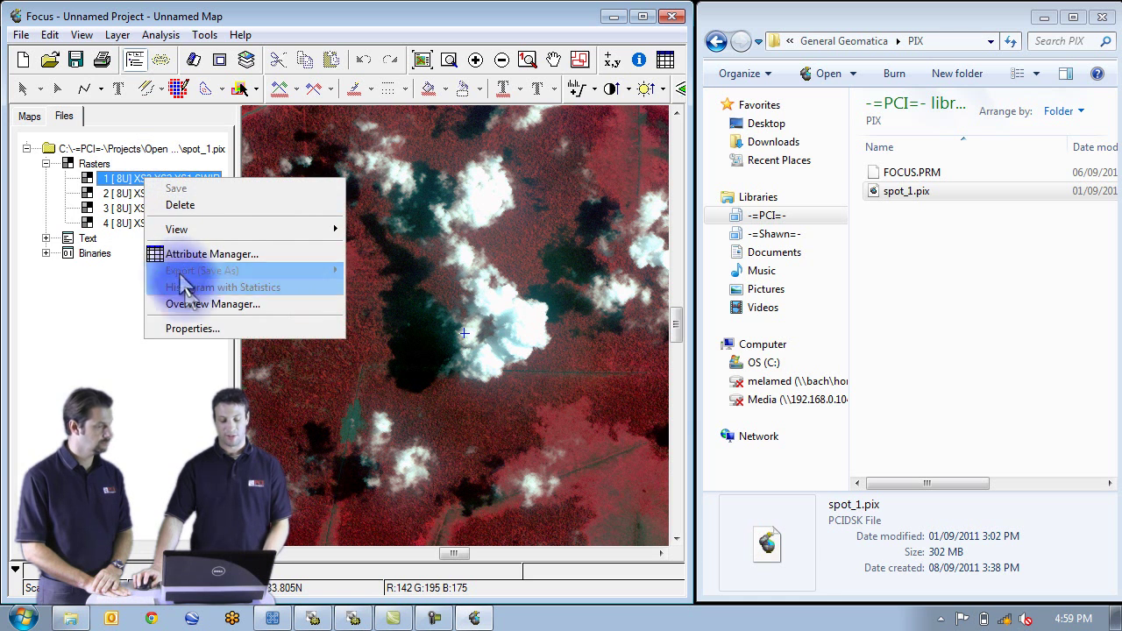
{"action": "mouse_move", "coordinate": [206, 328]}
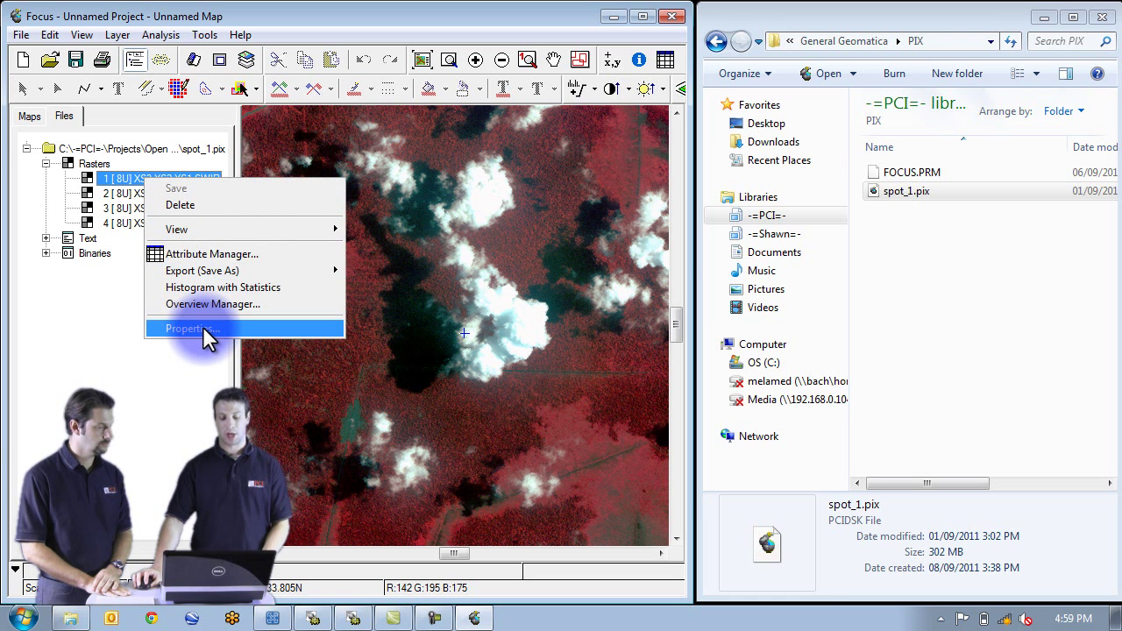
{"action": "left_click", "coordinate": [189, 328]}
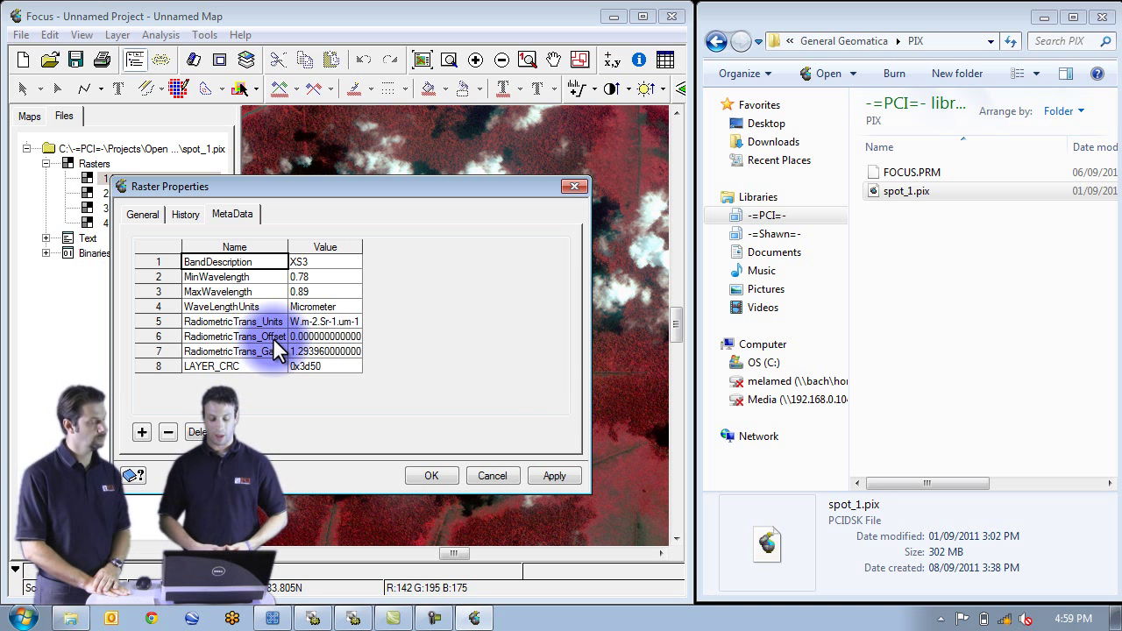
{"action": "left_click", "coordinate": [234, 321]}
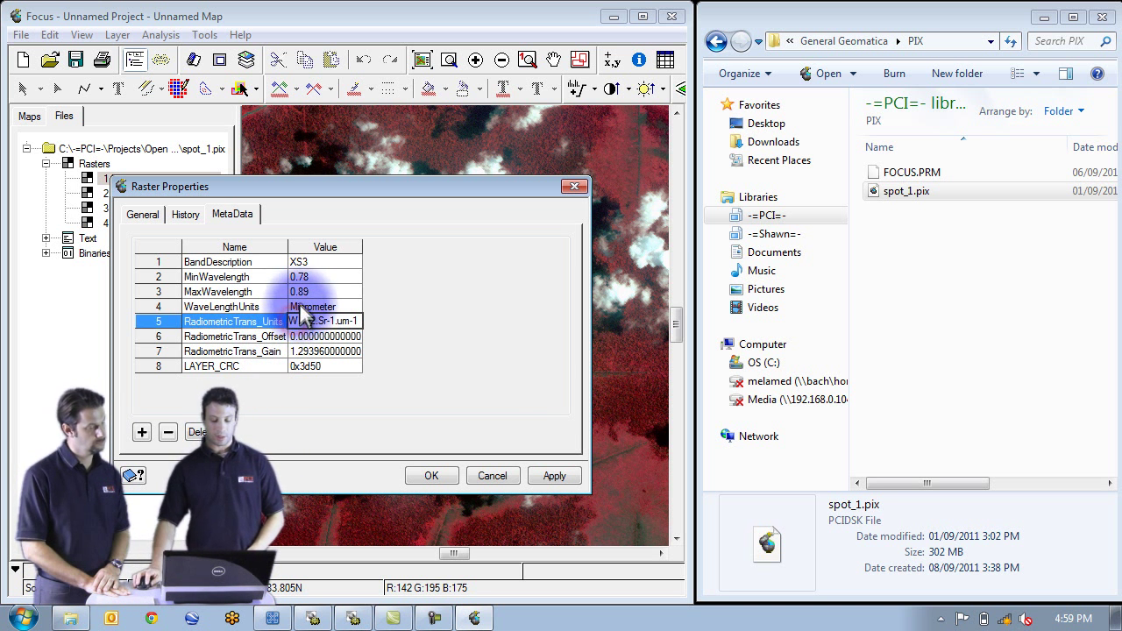